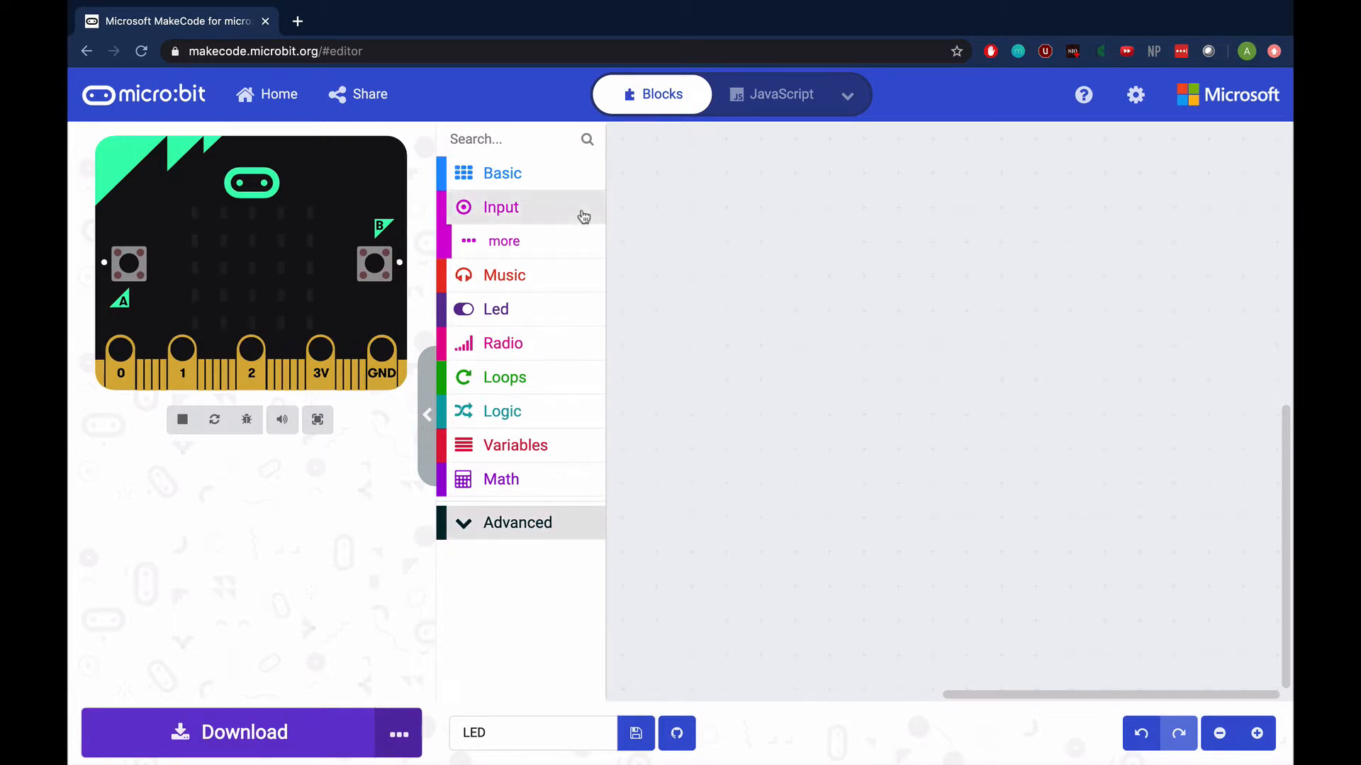
- Add an empty 'on button A pressed' event handler to the workspace
click(501, 207)
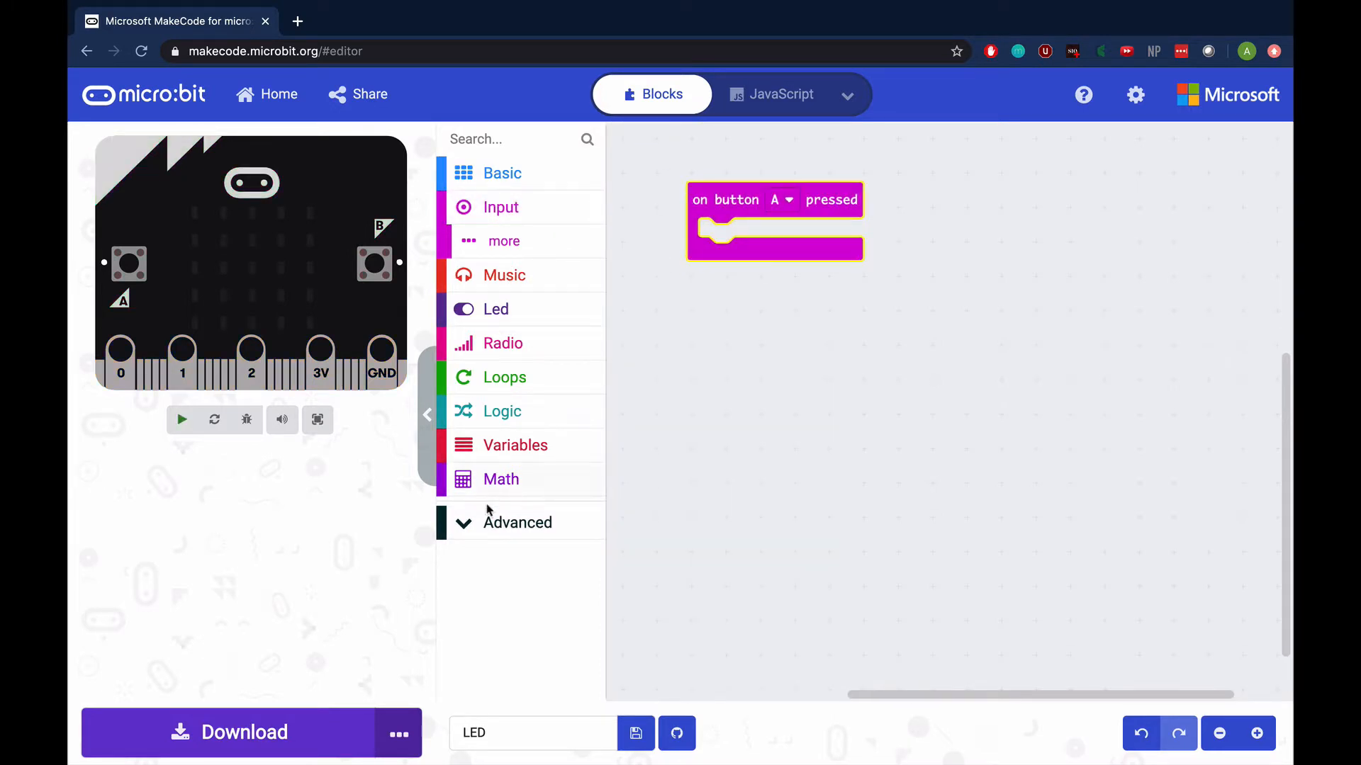
- Place a 'digital write pin P0' block from Advanced > Pins inside the button A handler
click(517, 522)
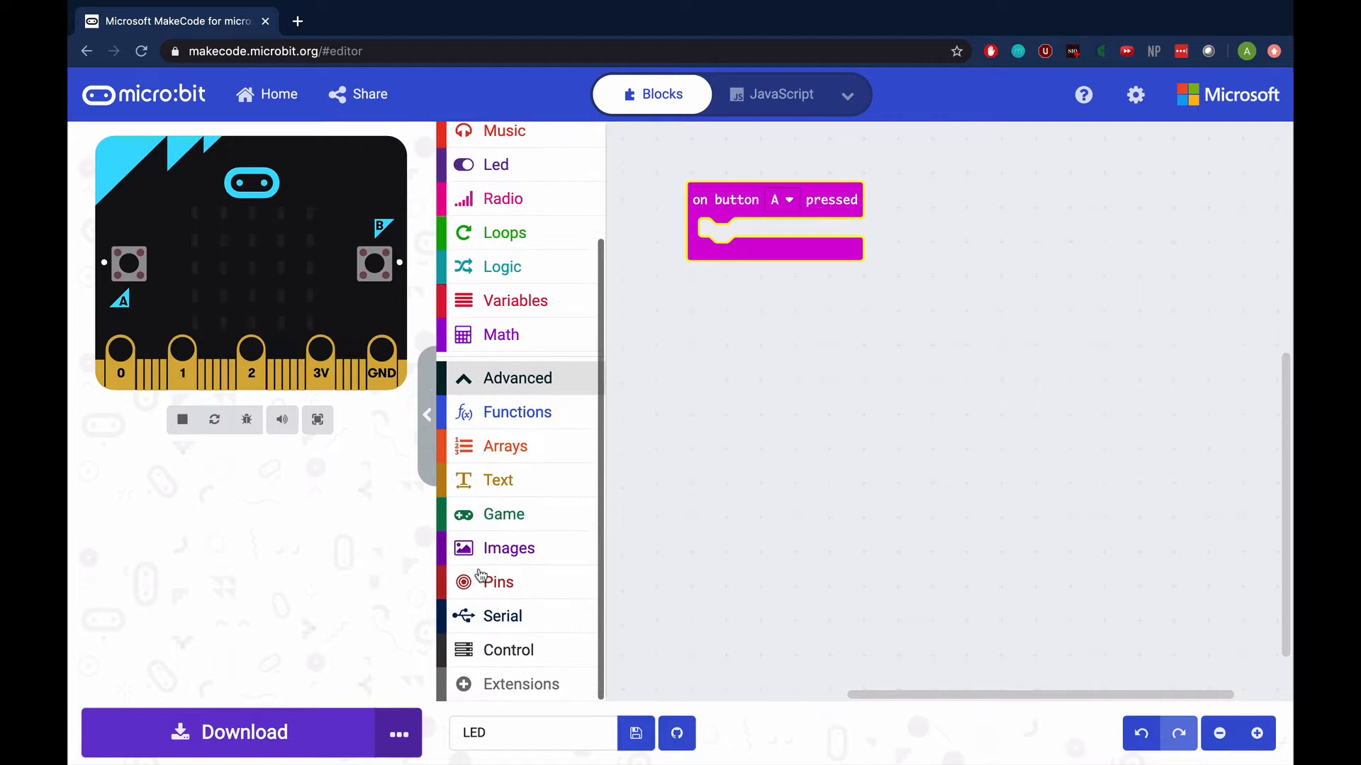
click(500, 581)
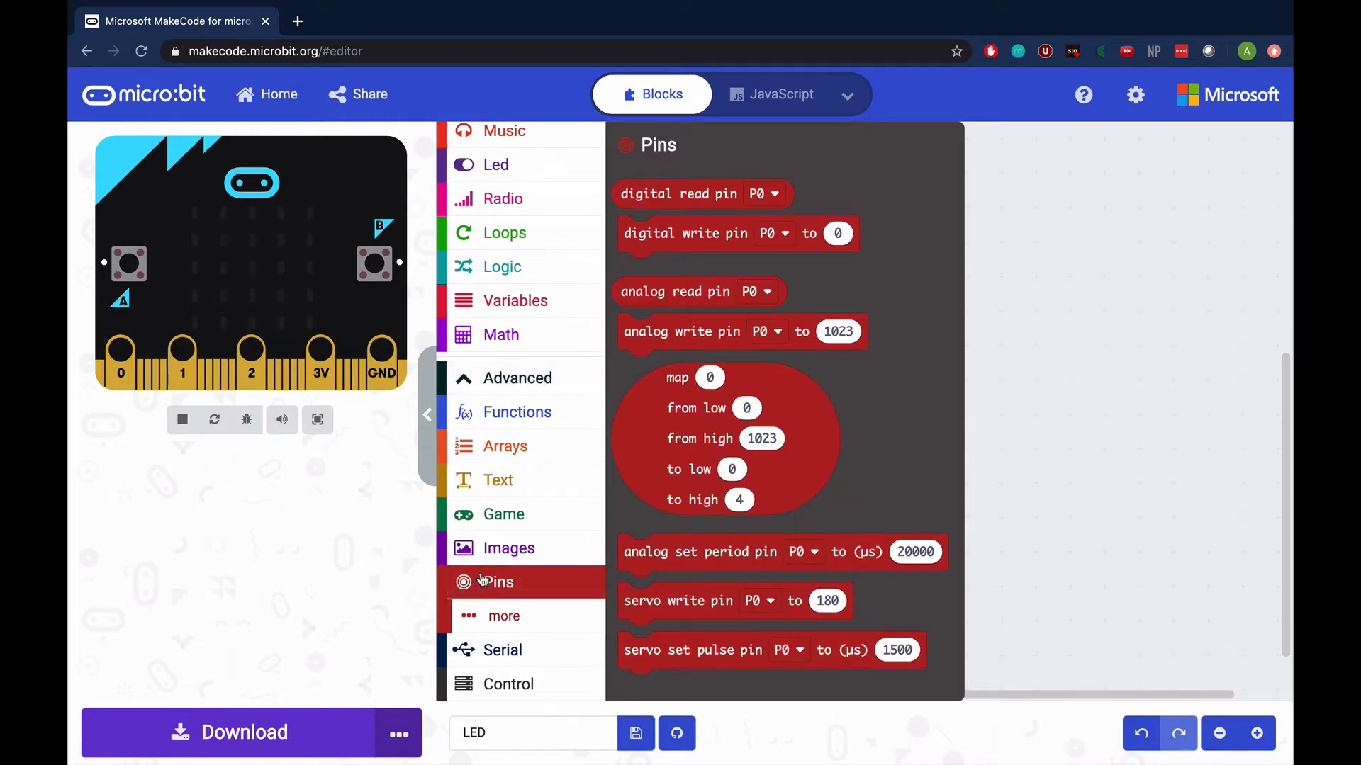
drag(708, 232, 775, 233)
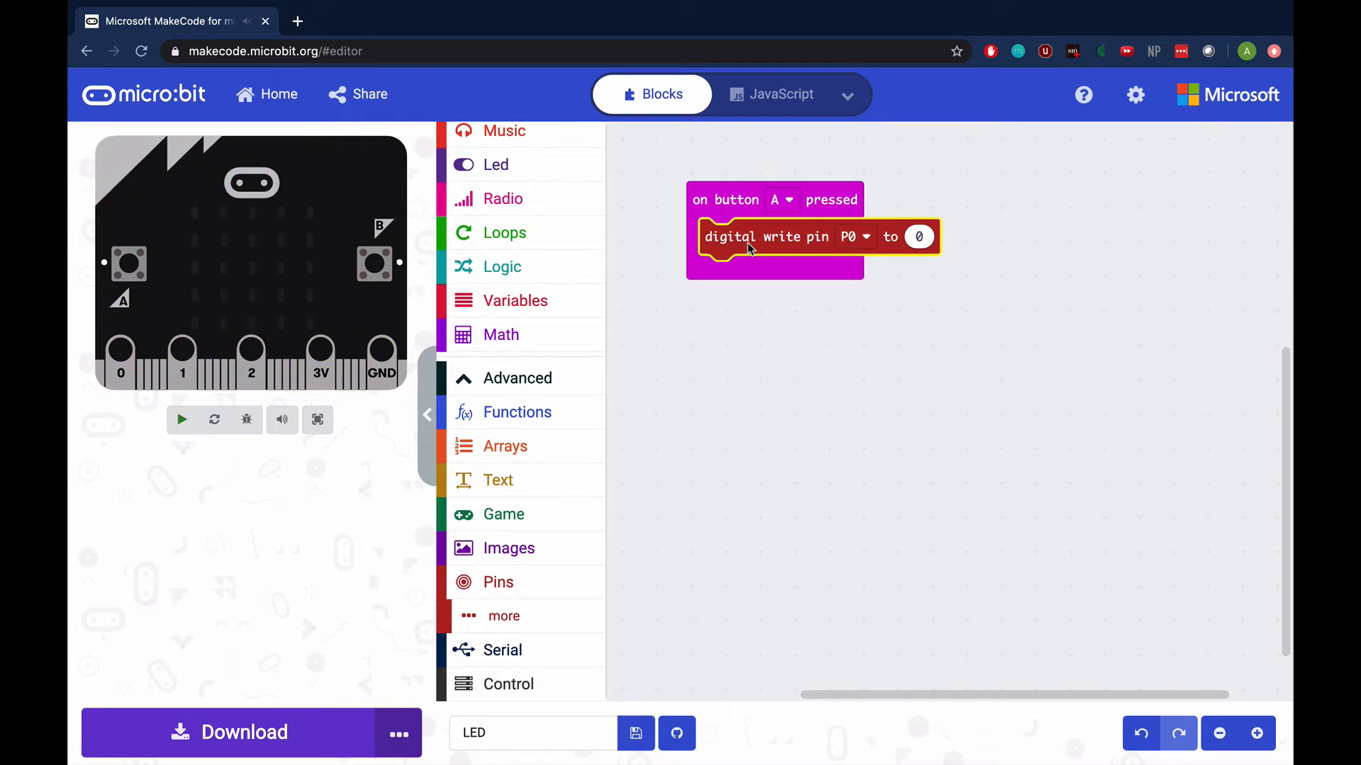
click(919, 237)
text(1)
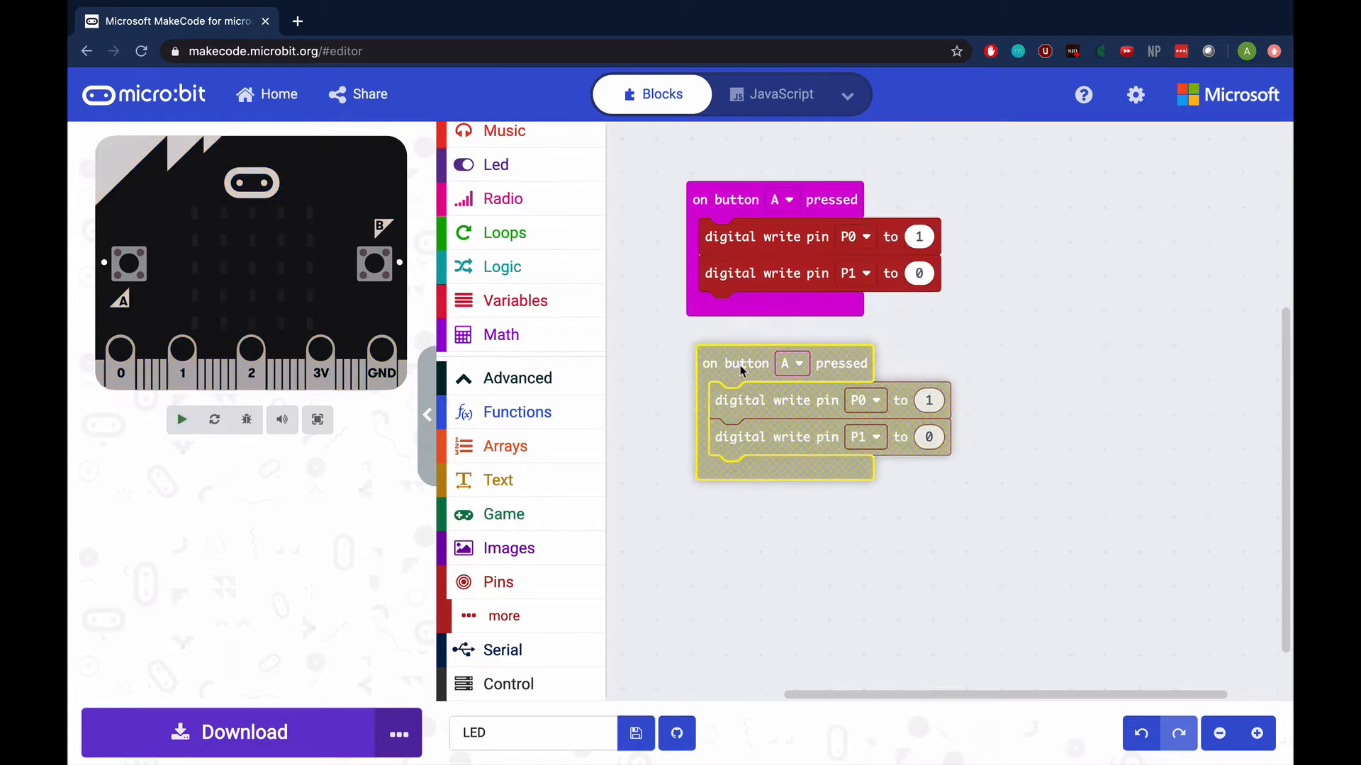
- Switch the duplicated handler's trigger from button A to button B
click(181, 420)
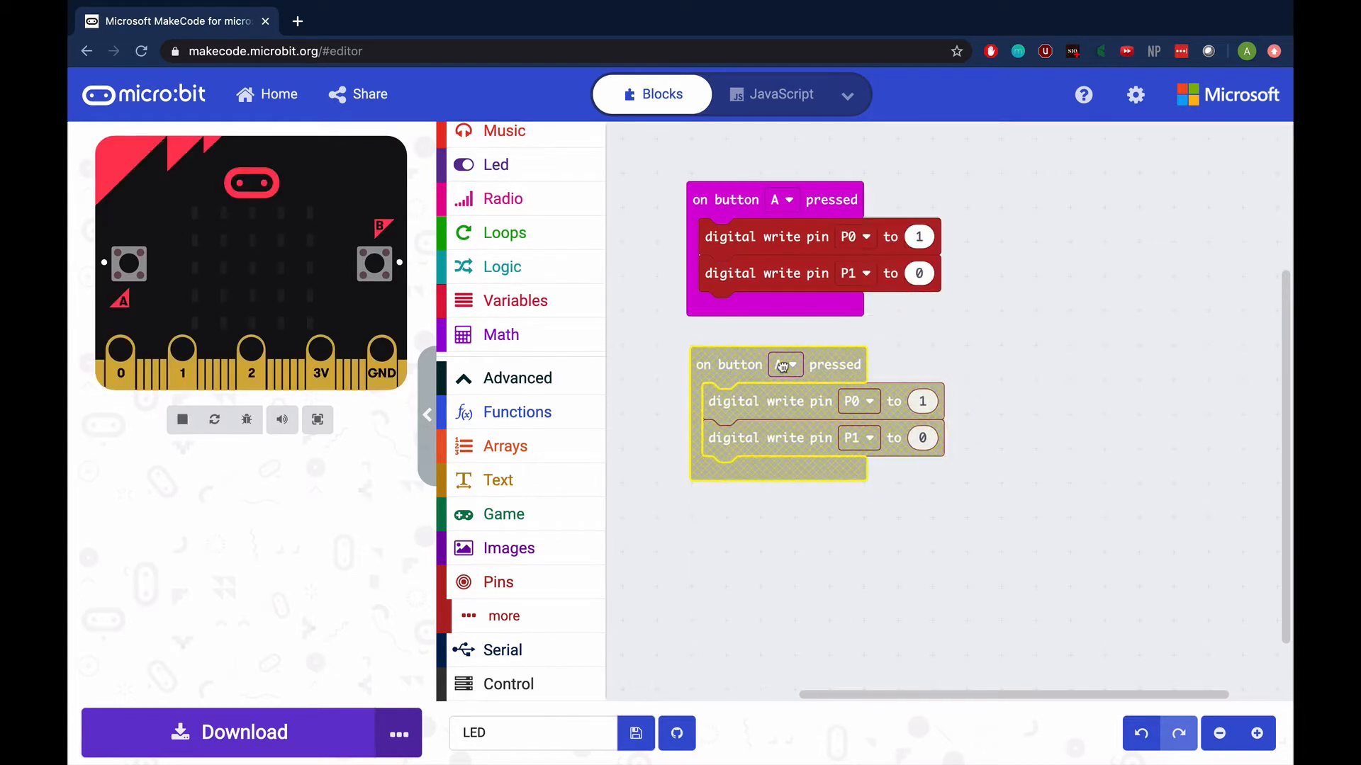
click(922, 399)
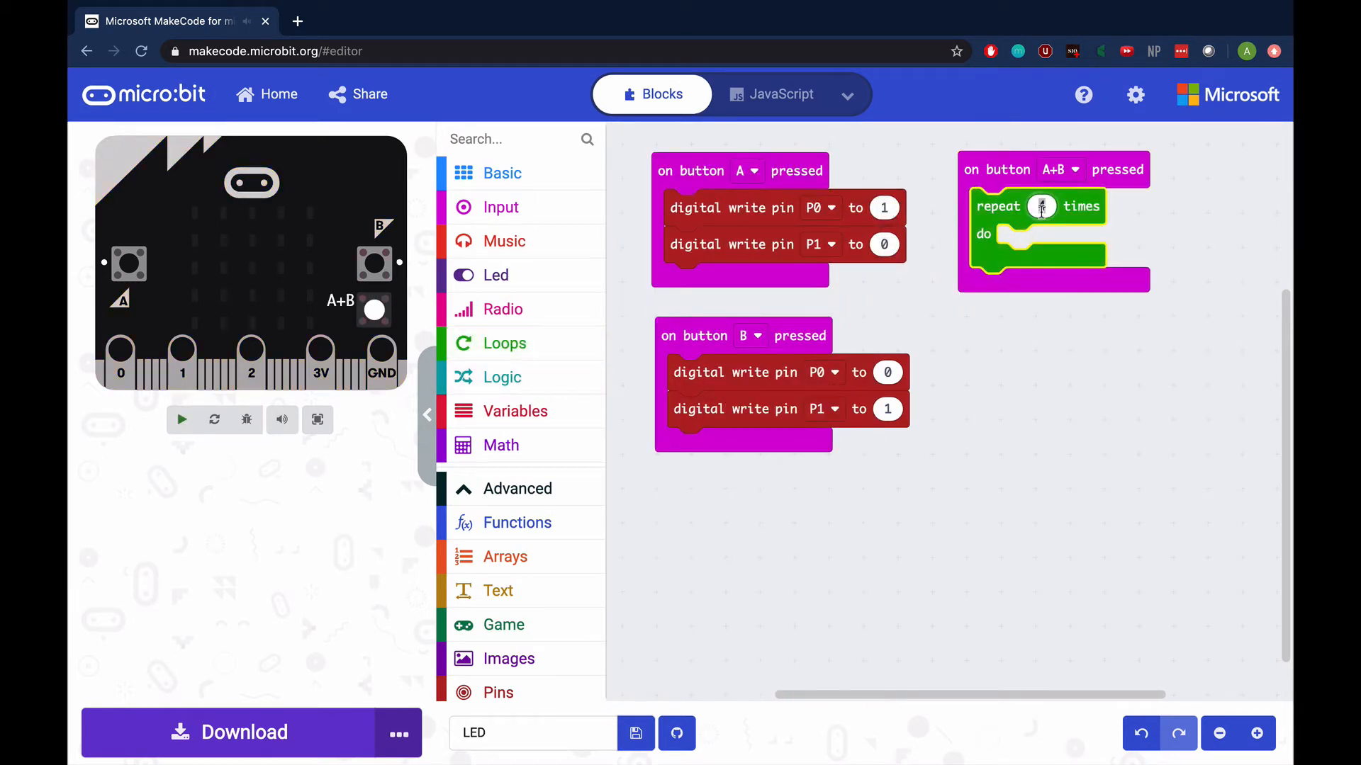
- Set the A+B loop to repeat 3 times and target the second write at pin P1
text(3)
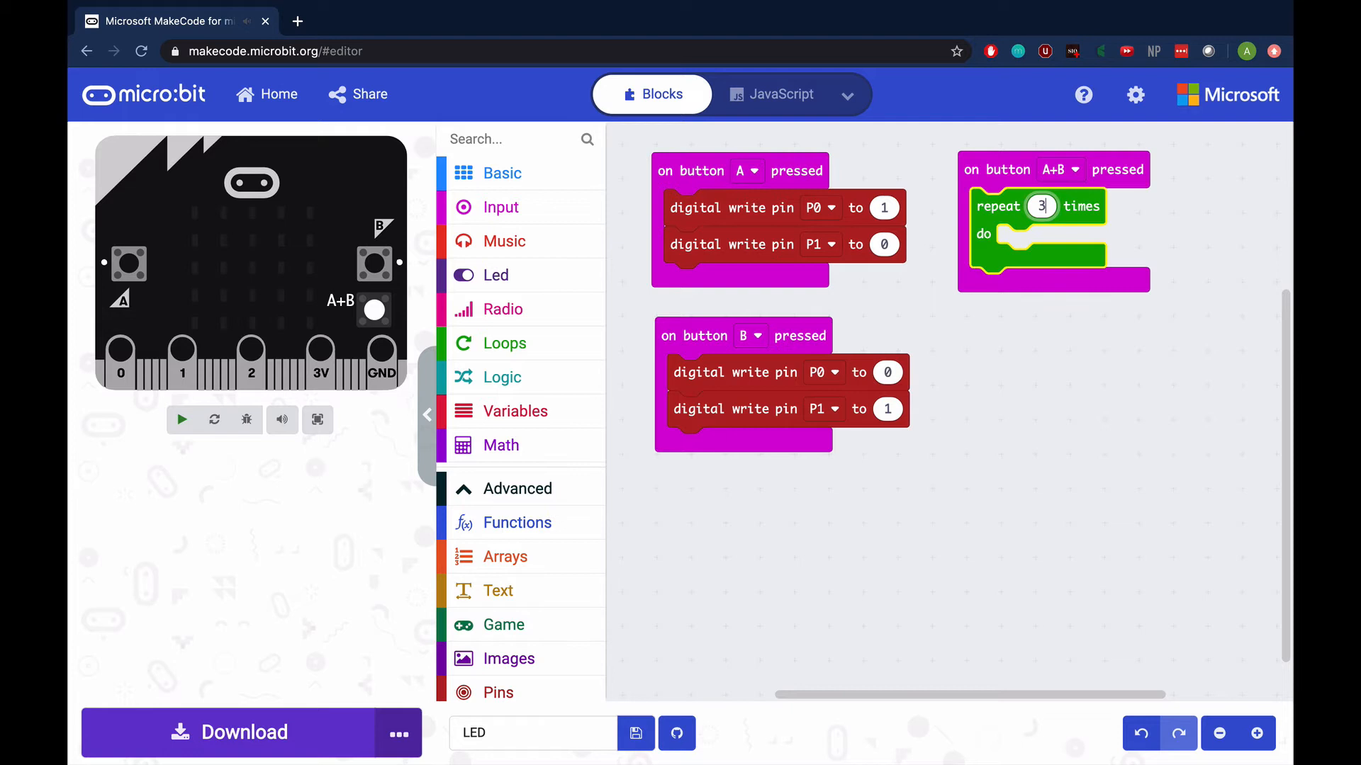
click(182, 420)
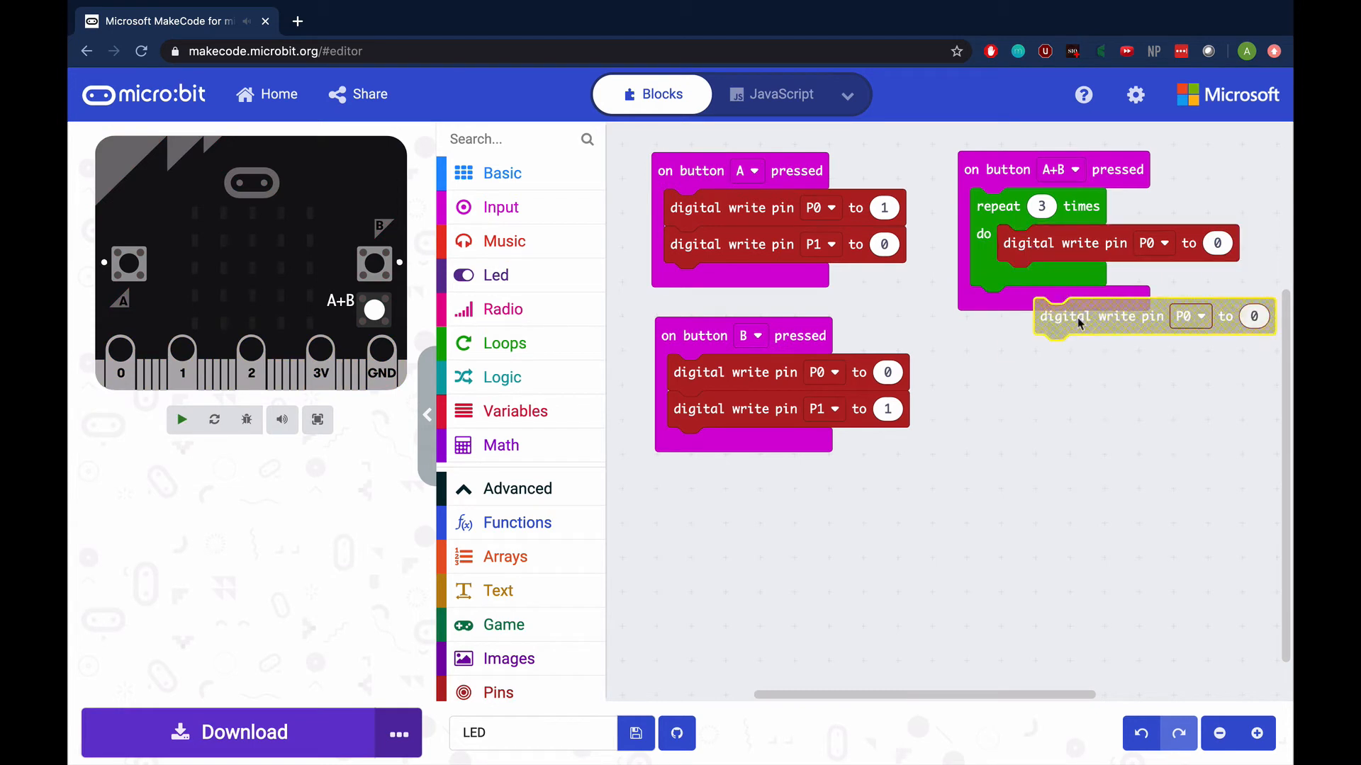
click(1216, 242)
text(1)
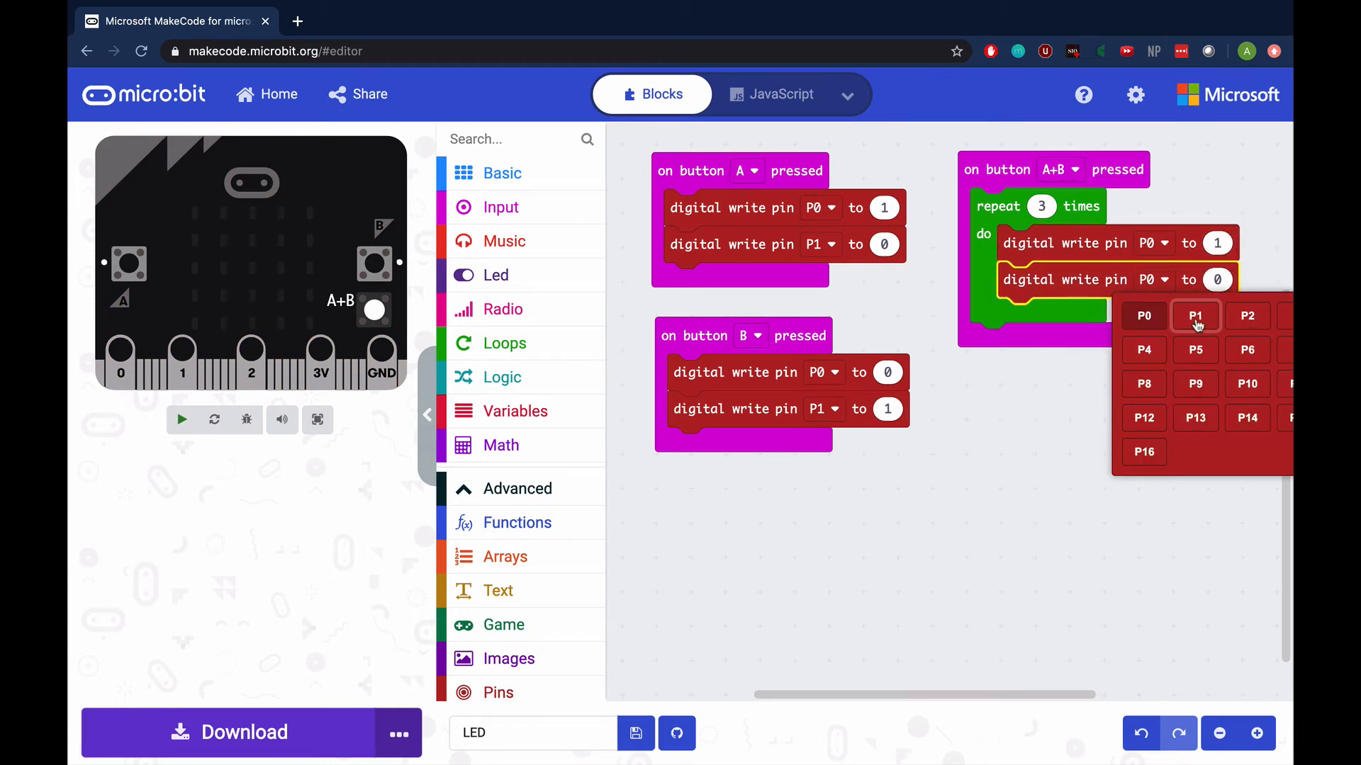
click(1194, 315)
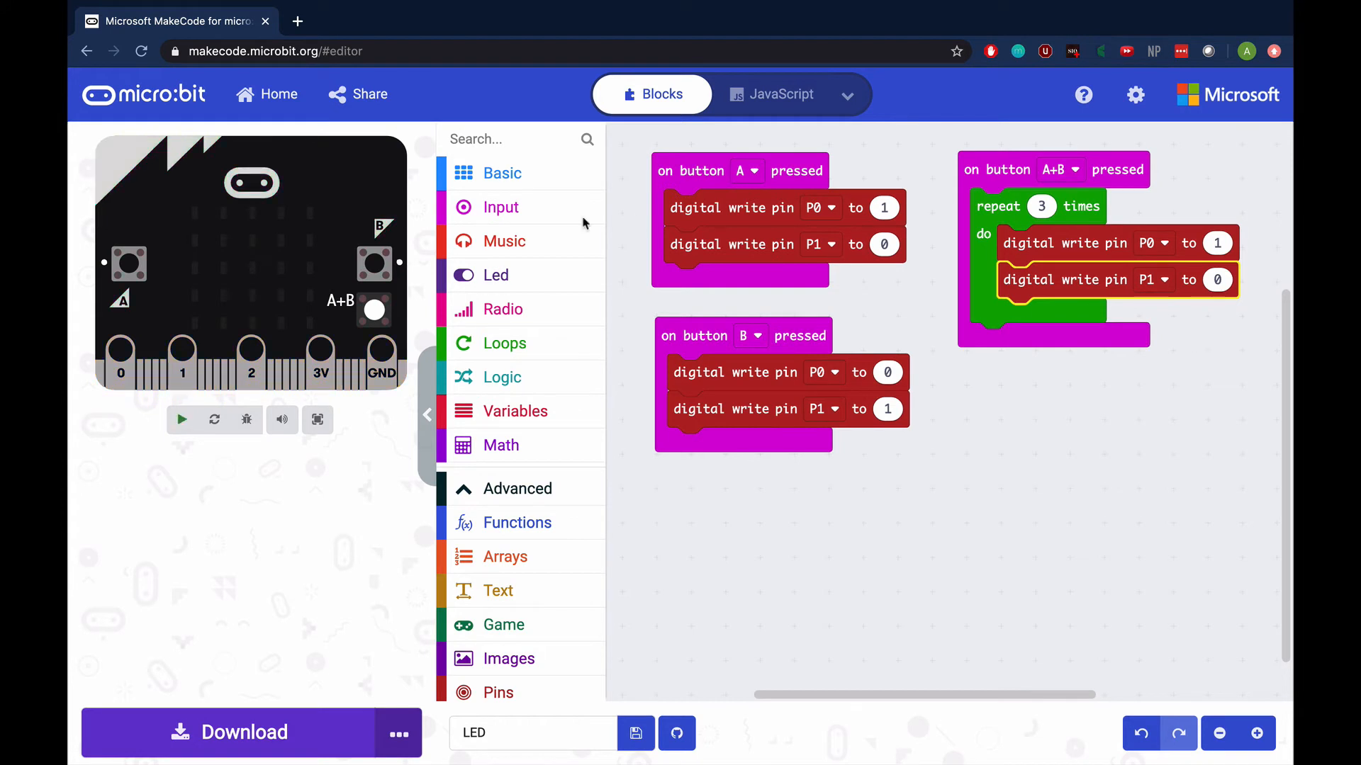
- Add a 500 ms pause after the two pin writes in the A+B loop
click(502, 173)
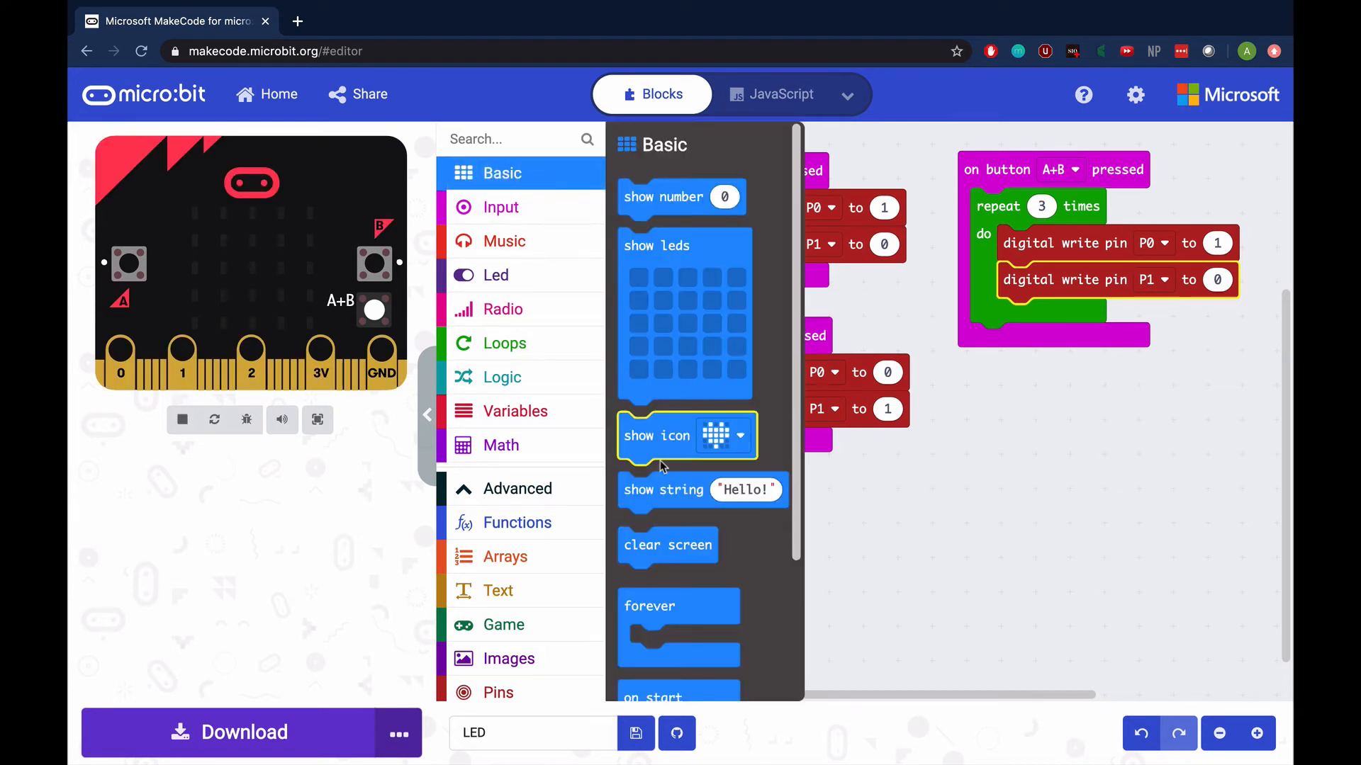
scroll(down, 3)
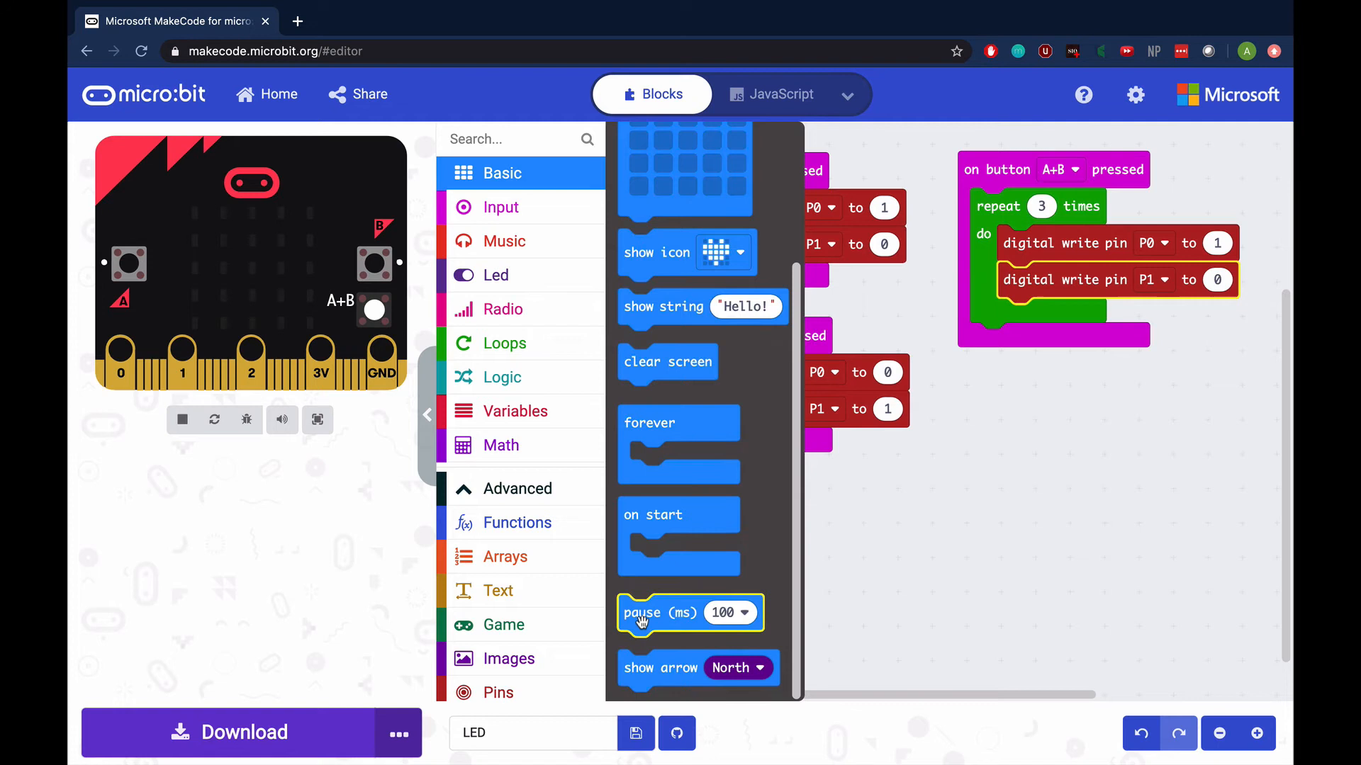
drag(642, 612, 1050, 321)
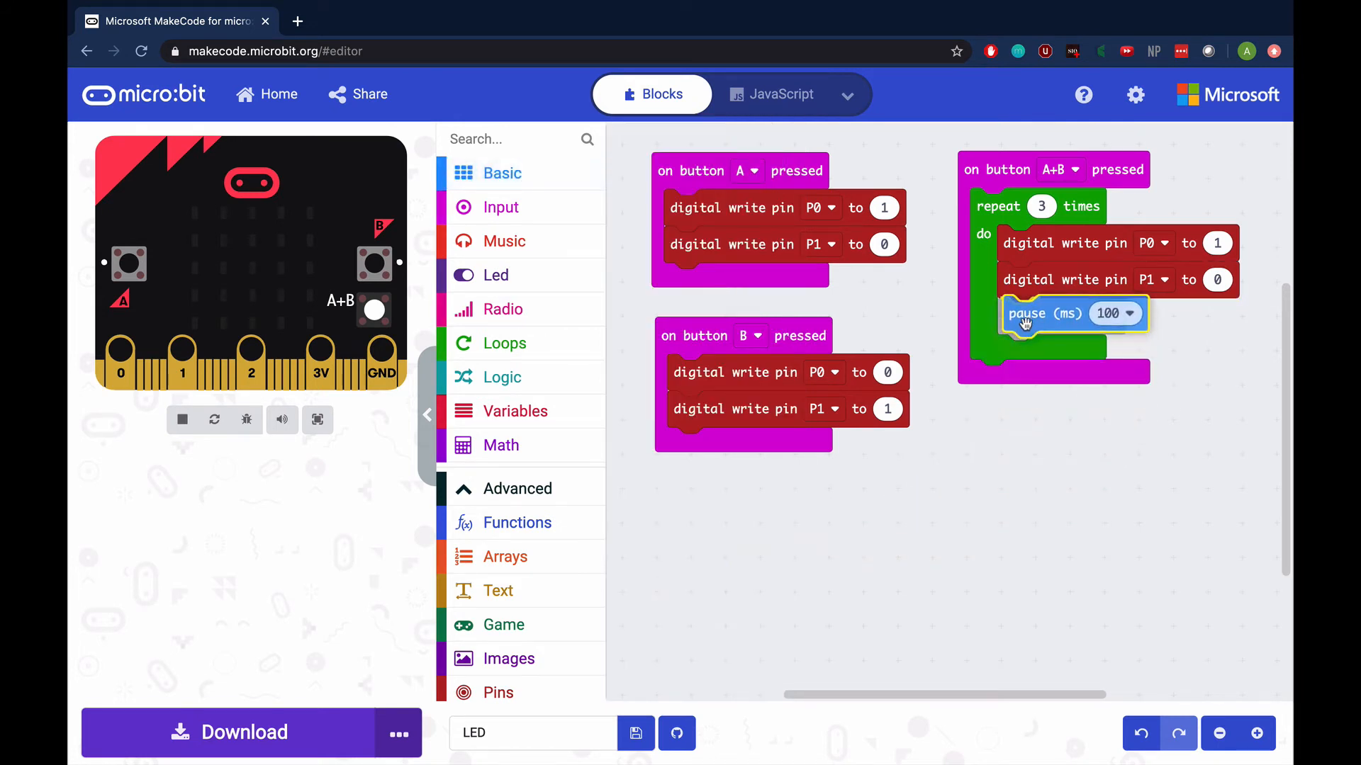
click(1127, 314)
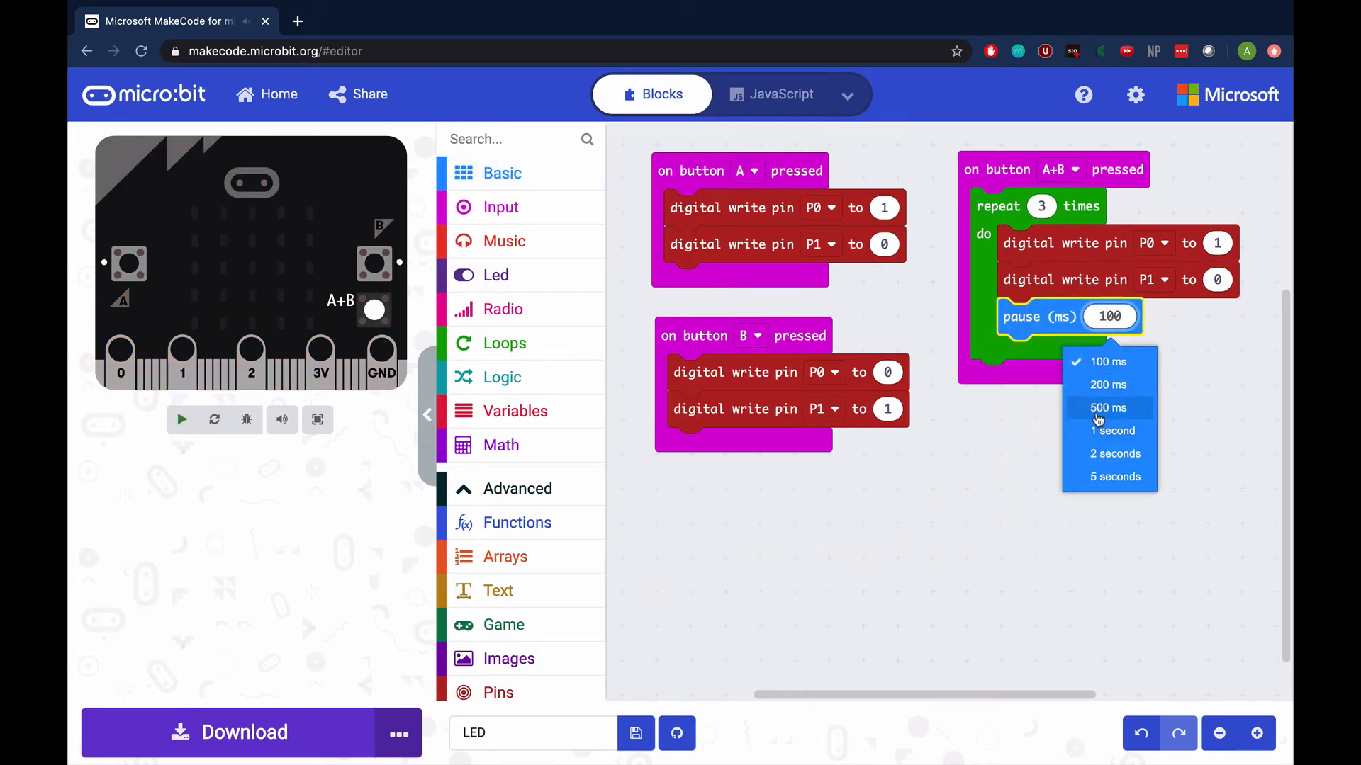
click(1107, 409)
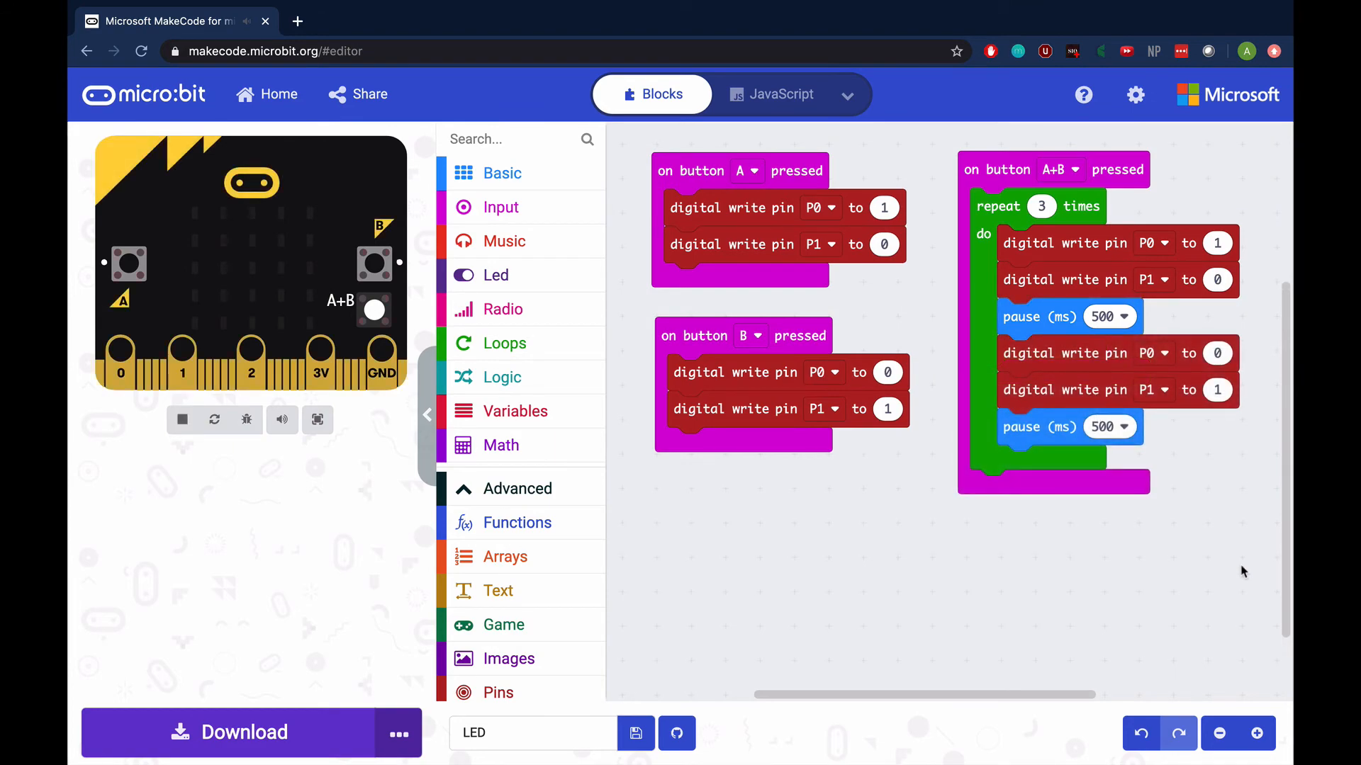